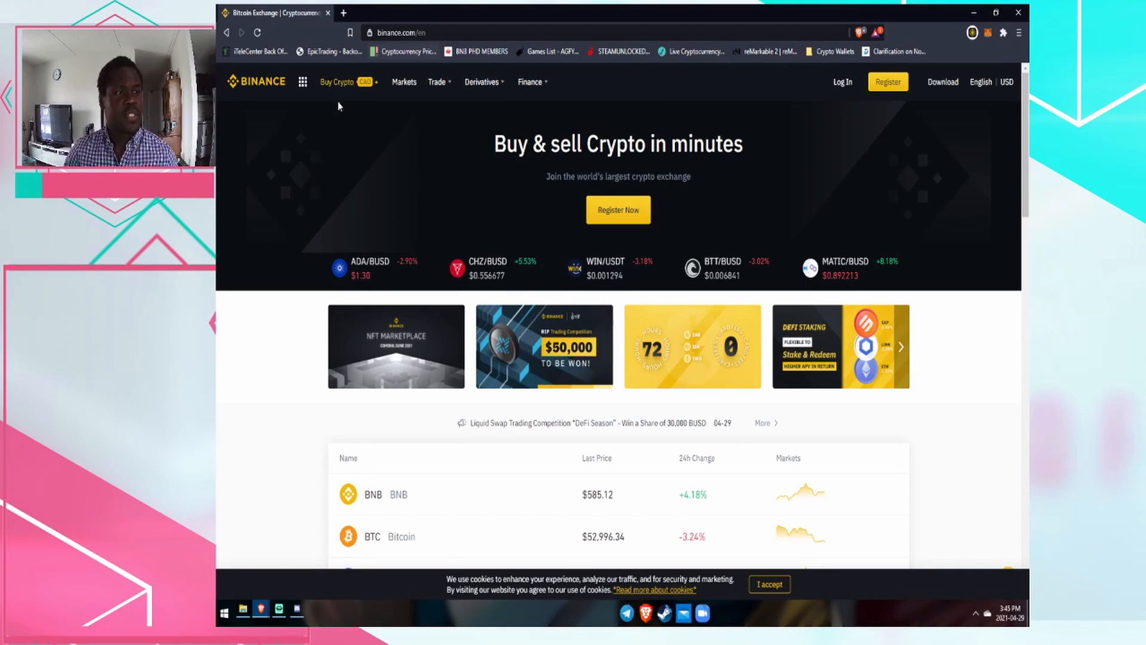
{"action": "scroll", "scroll_direction": "down", "scroll_amount": 3}
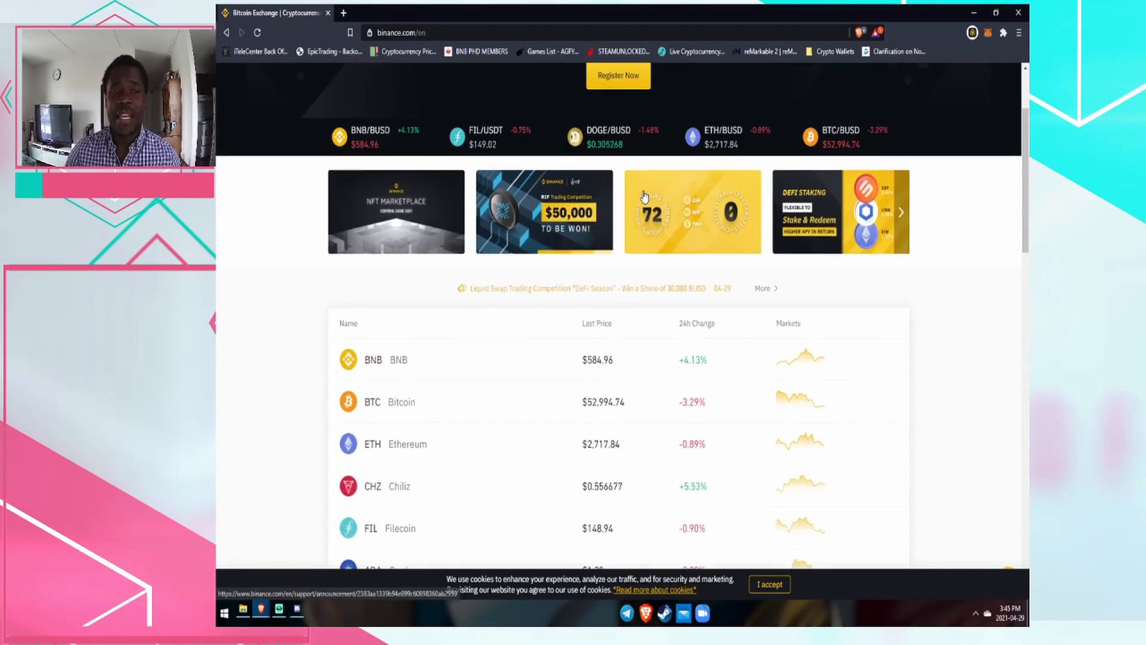
{"action": "scroll", "scroll_direction": "up", "scroll_amount": 3}
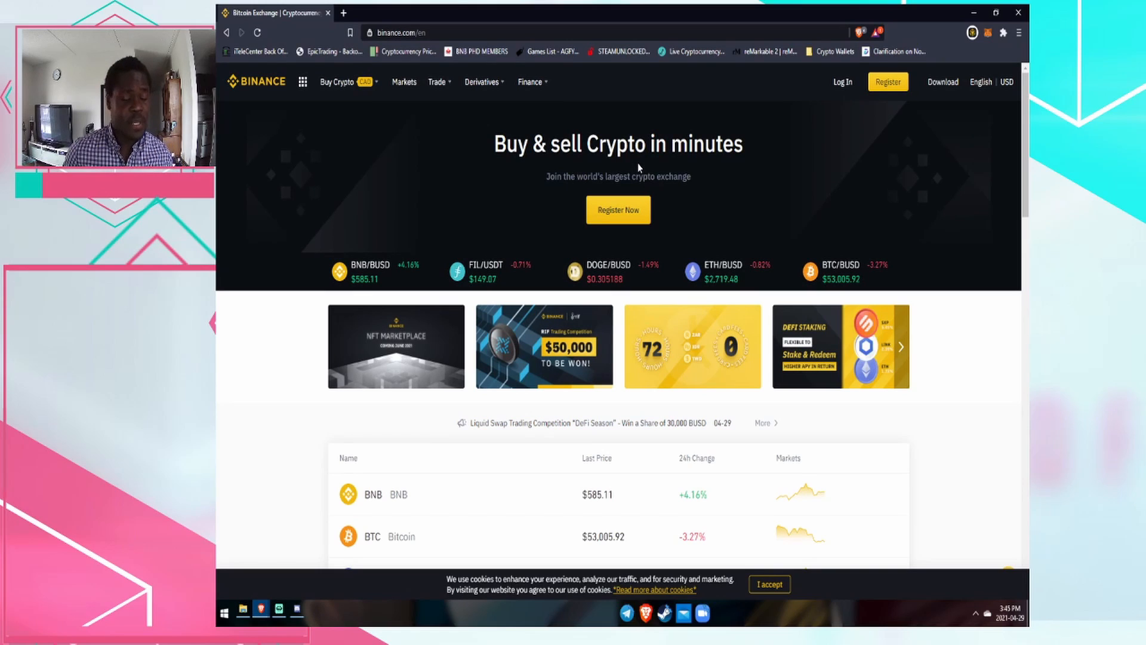
{"action": "scroll", "scroll_direction": "down", "scroll_amount": 3}
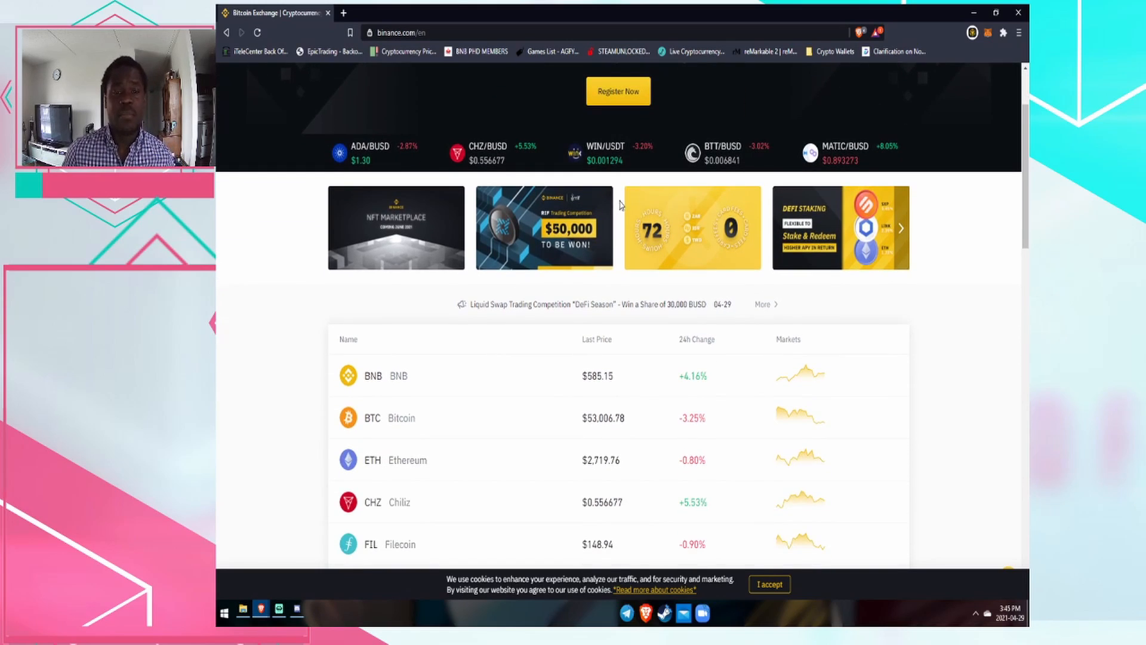
{"action": "scroll", "scroll_direction": "up", "scroll_amount": 3}
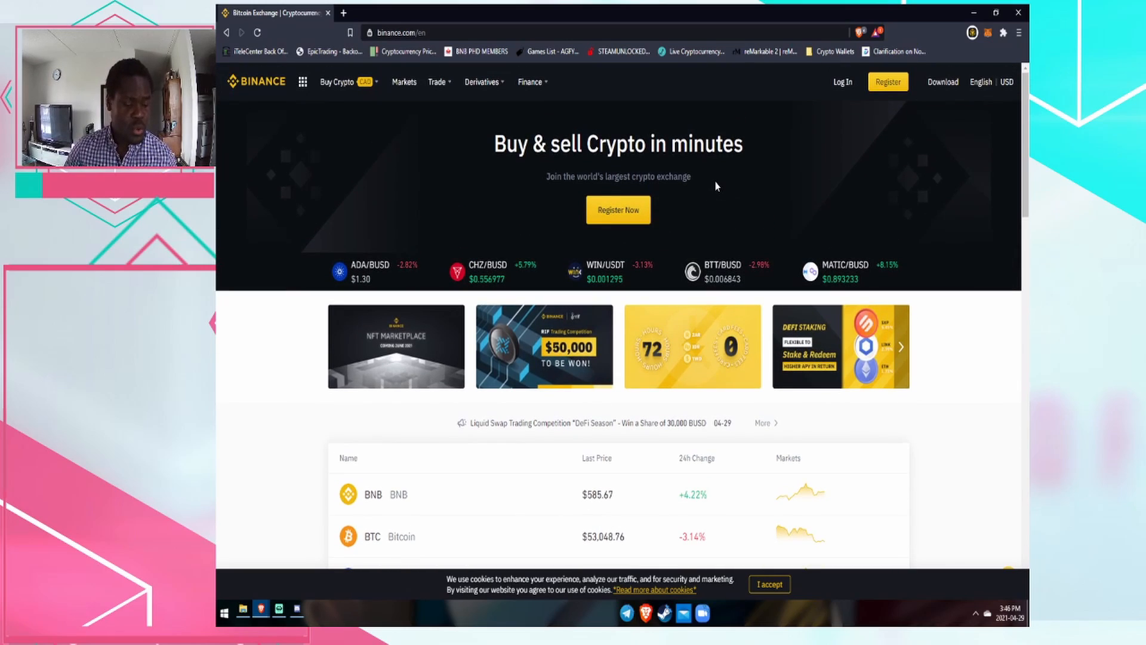
{"action": "mouse_move", "coordinate": [656, 200]}
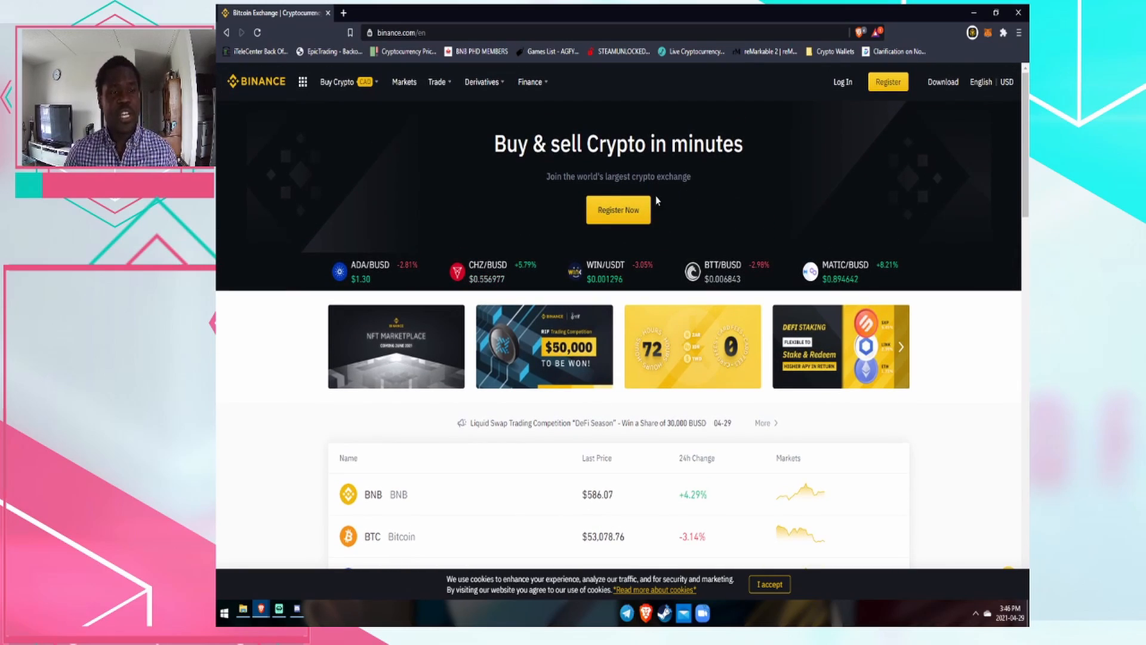
{"action": "scroll", "scroll_direction": "down", "scroll_amount": 3}
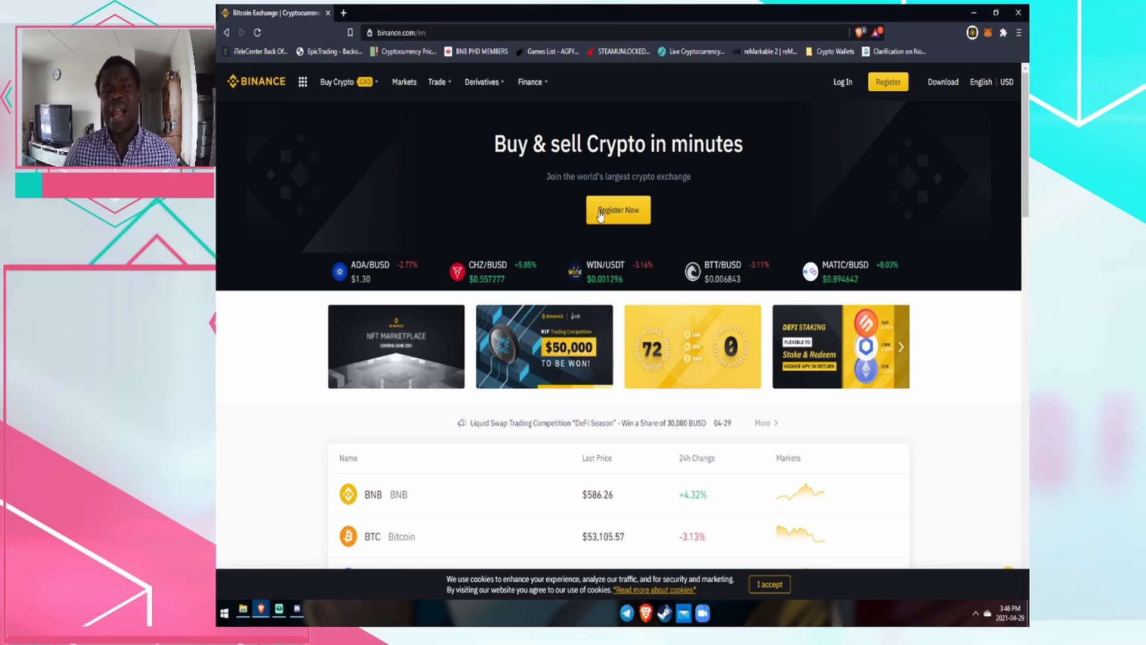
{"action": "scroll", "scroll_direction": "down", "scroll_amount": 3}
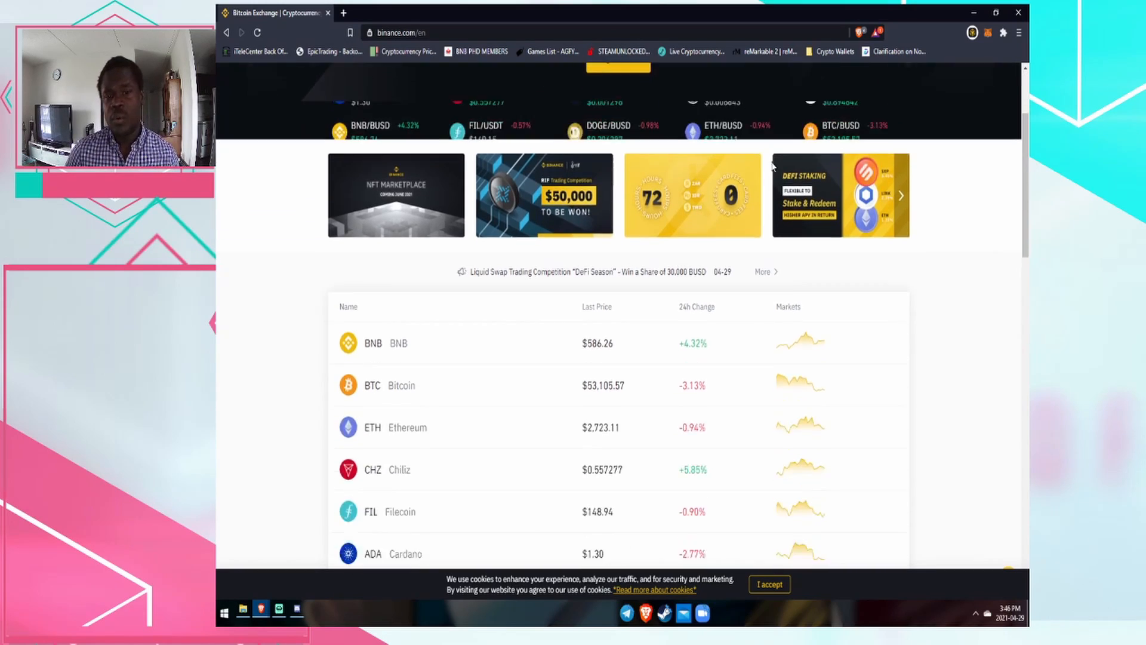
{"action": "scroll", "scroll_direction": "up", "scroll_amount": 3}
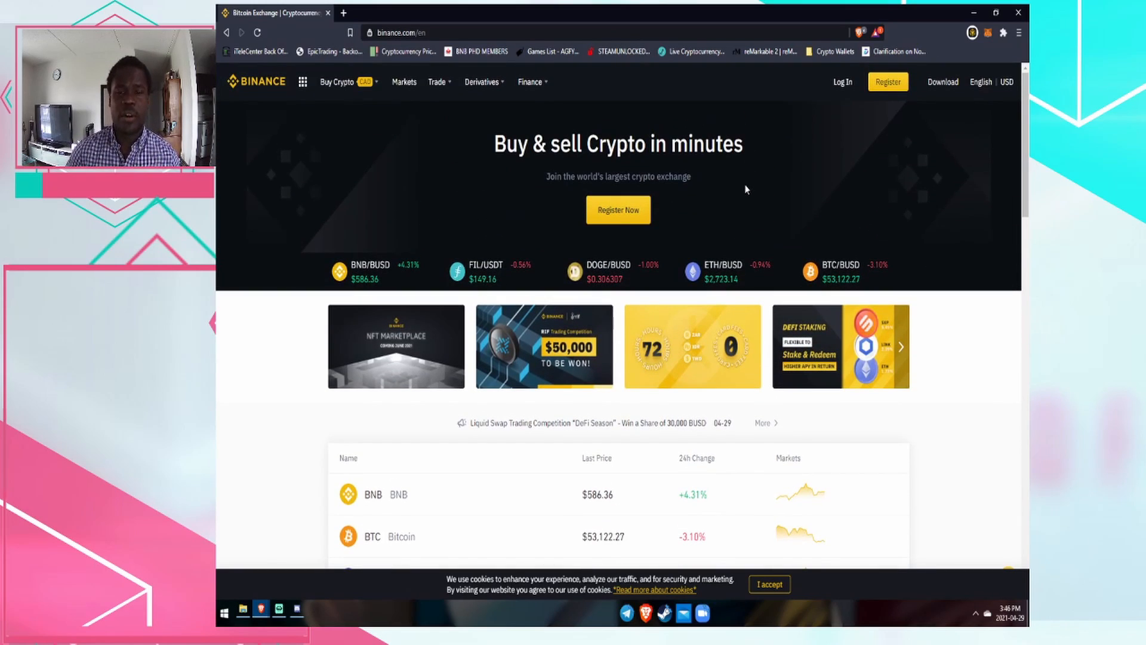